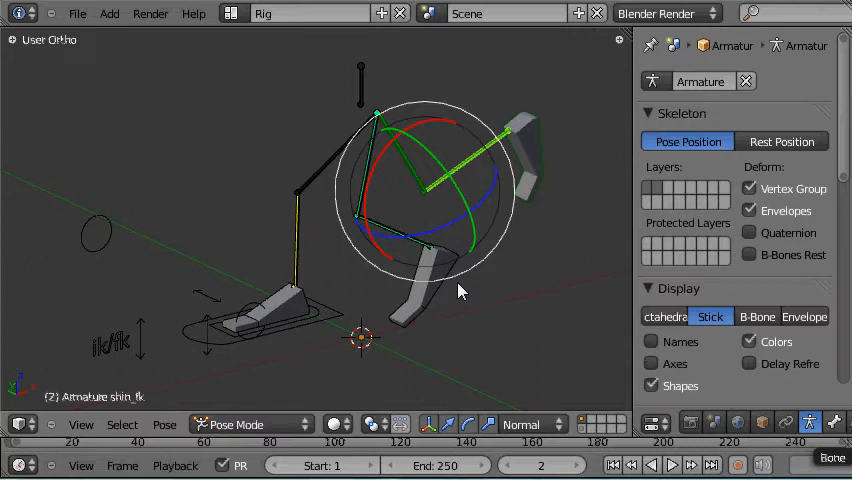
mouse_move(438, 250)
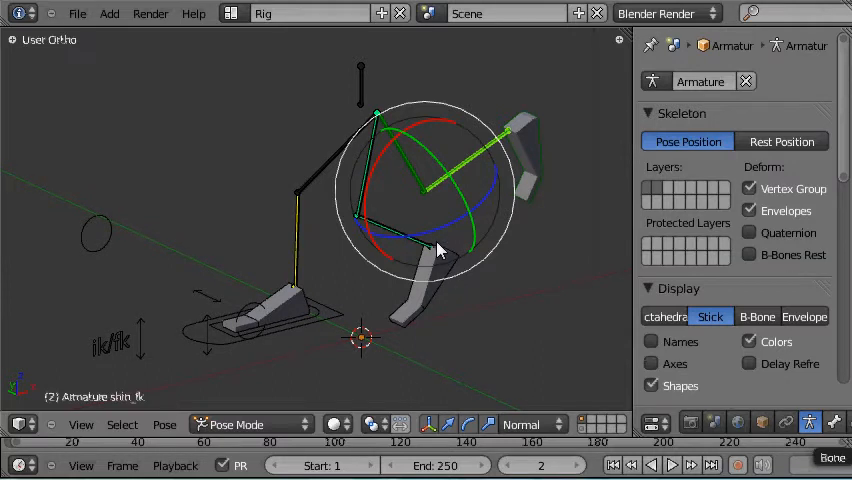
mouse_move(355, 160)
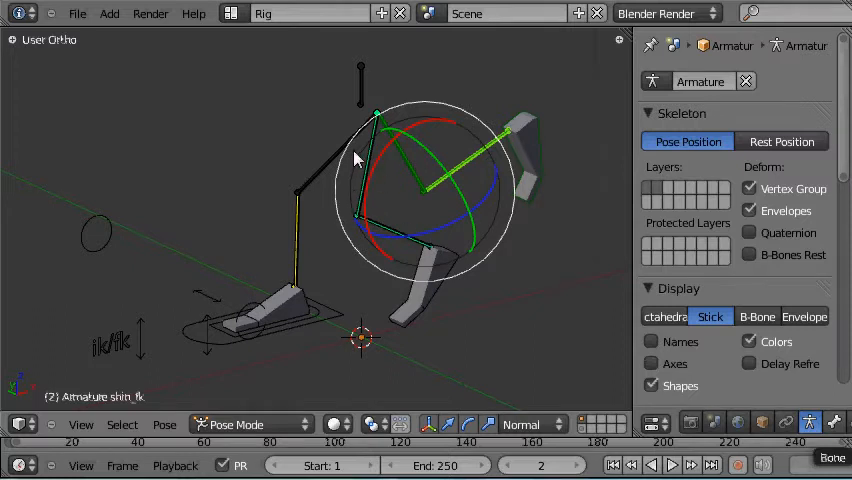
mouse_move(465, 180)
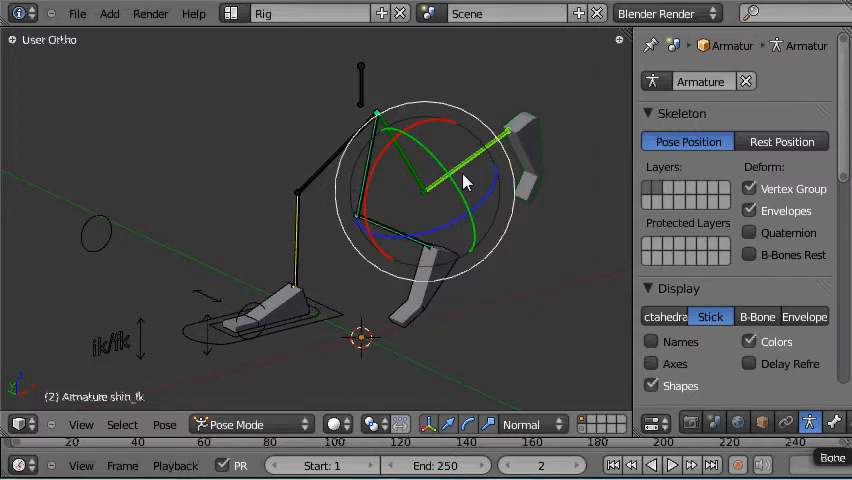
mouse_move(130, 355)
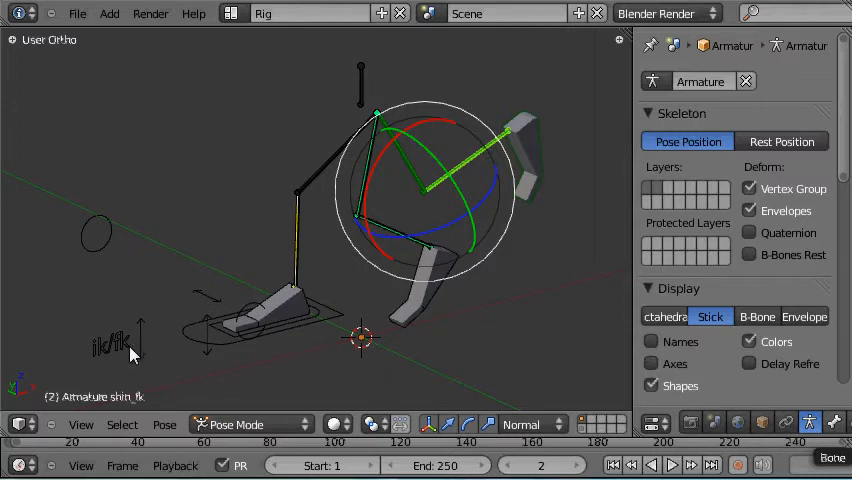
Step: Switch the ik/fk control to IK and select the foot control bone
left_click(118, 338)
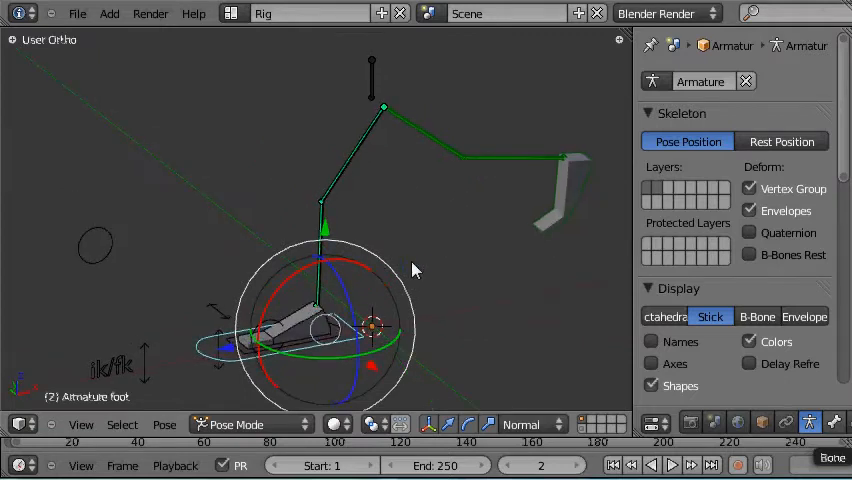
mouse_move(660, 195)
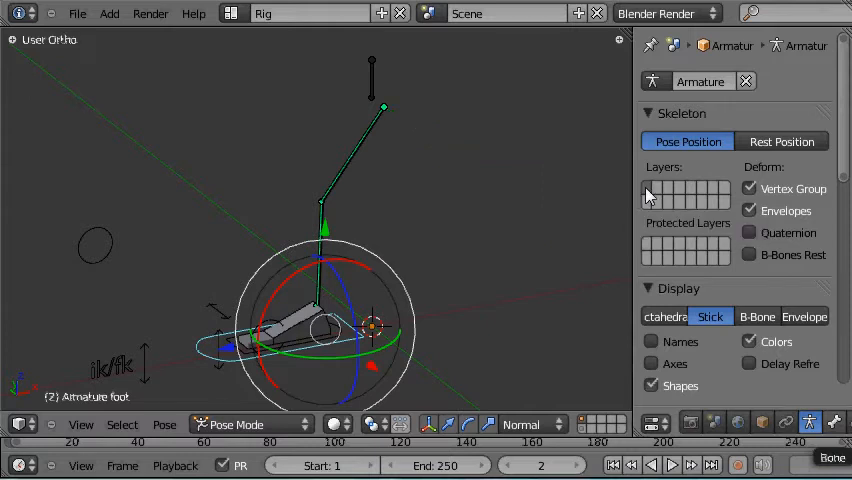
mouse_move(378, 172)
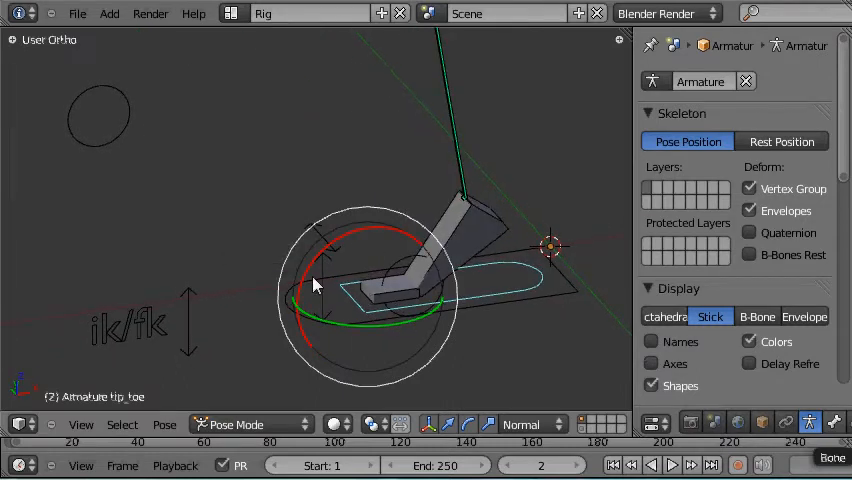
Step: Rotate the tip_toe bone so the foot pivots on its toe tip
left_click_drag(315, 285, 345, 260)
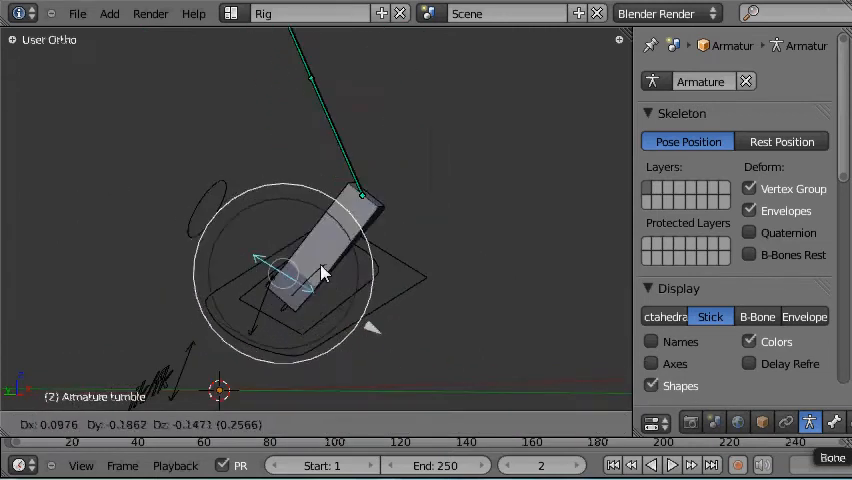
Step: Rotate the tumble bone to tip the foot onto its side edge
left_click_drag(340, 270, 300, 240)
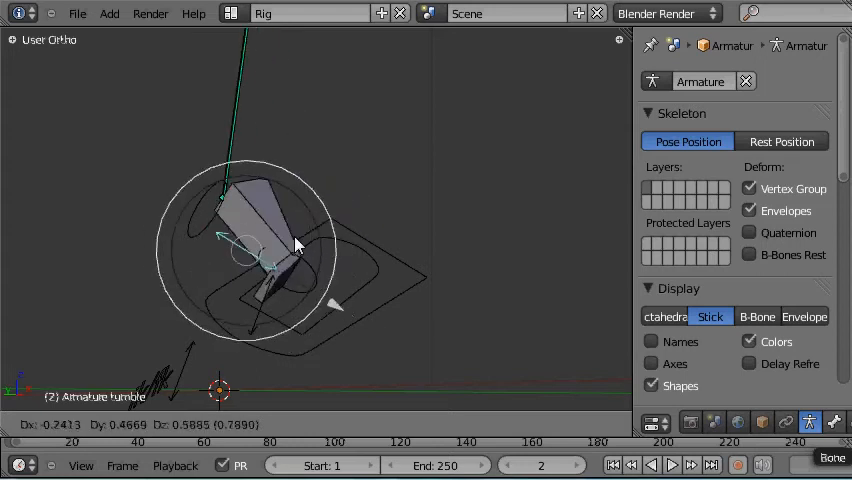